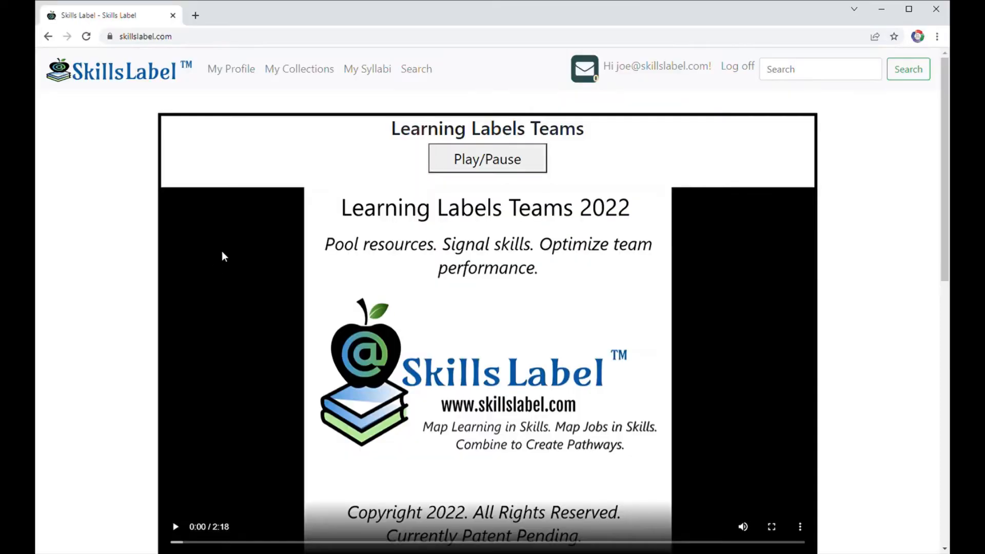
Go to the Web Wizzes team page from the profile's Teams list.
left_click(231, 69)
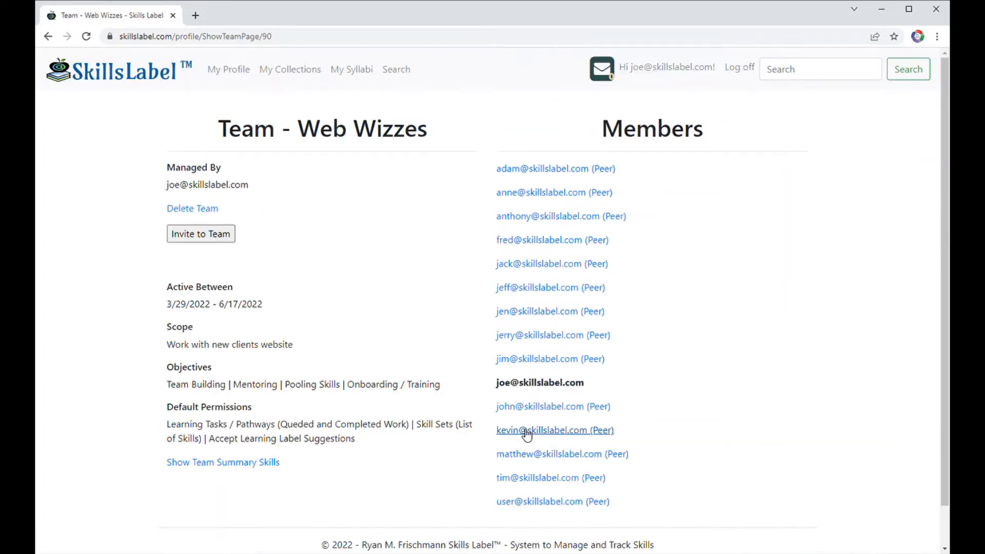
left_click(527, 288)
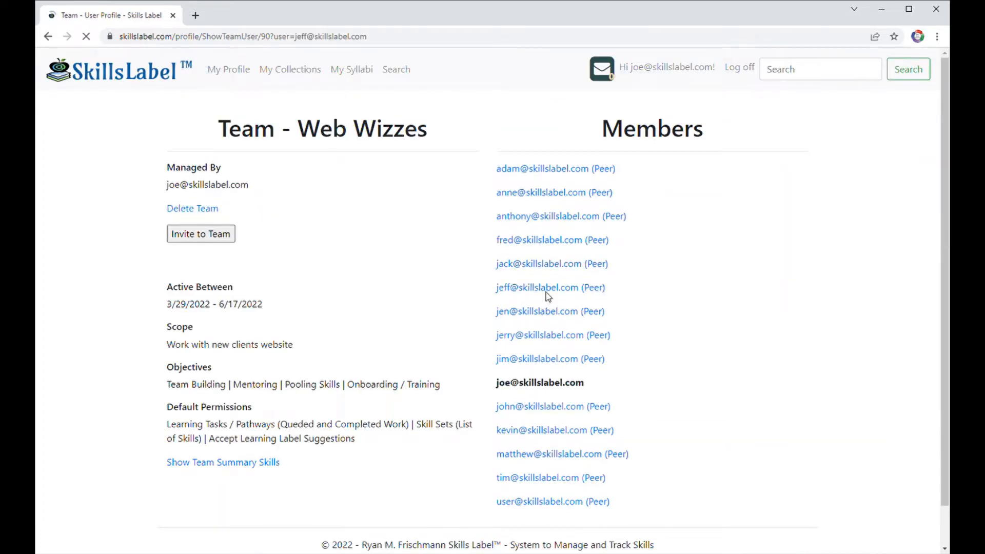
left_click(536, 287)
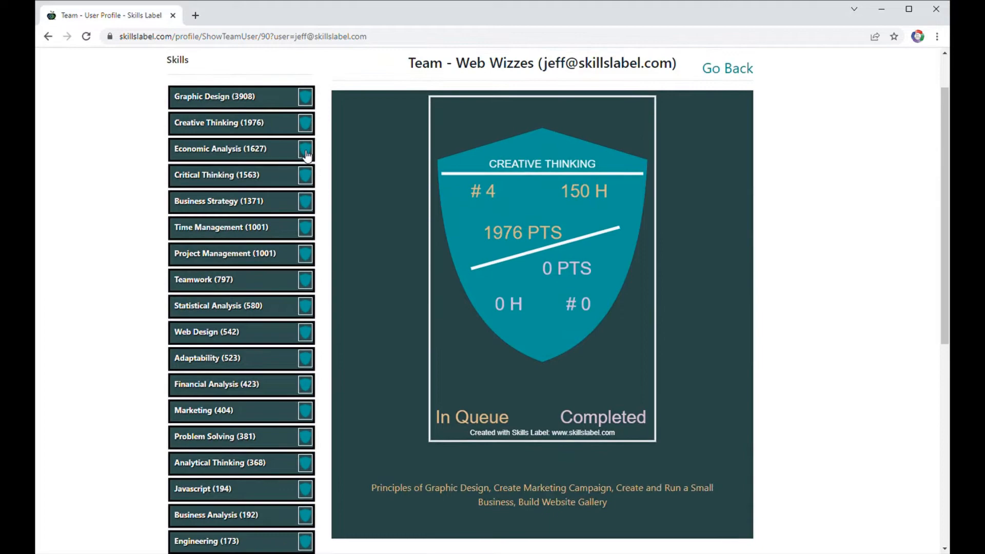
left_click(305, 149)
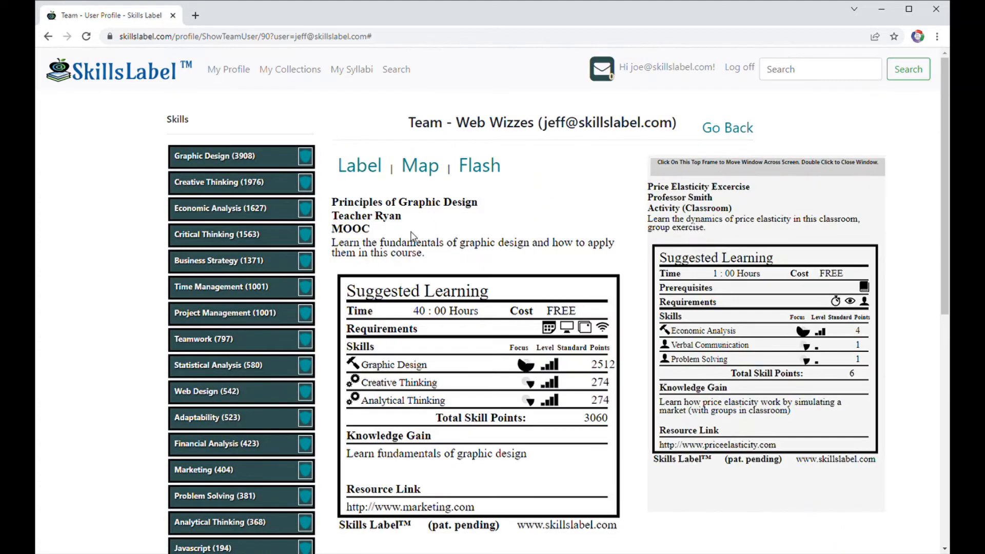
left_click(727, 127)
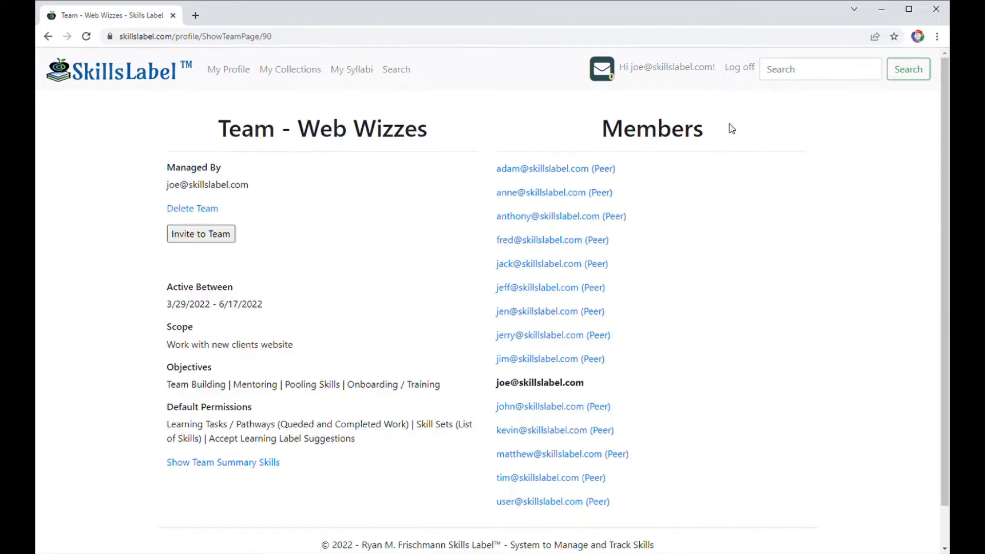
left_click(521, 311)
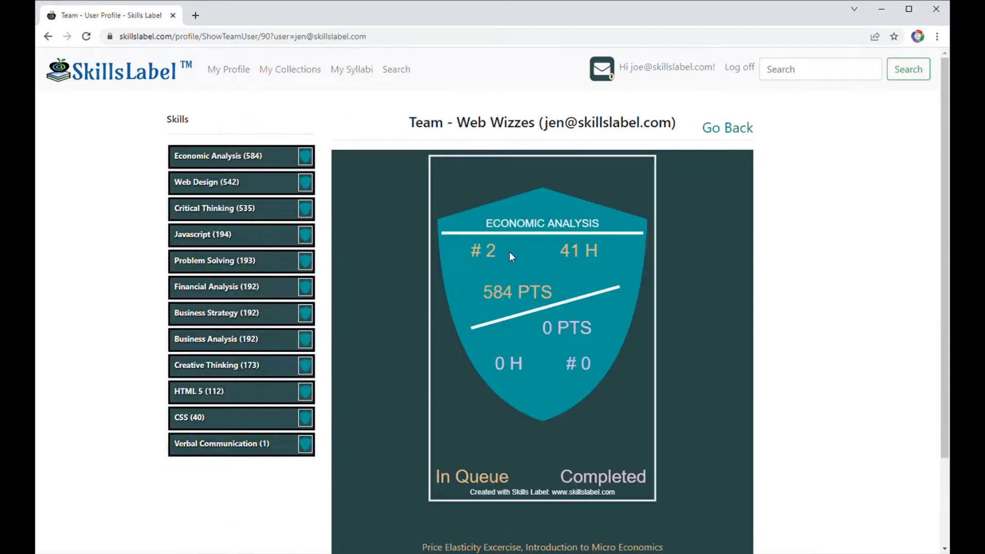
left_click(726, 127)
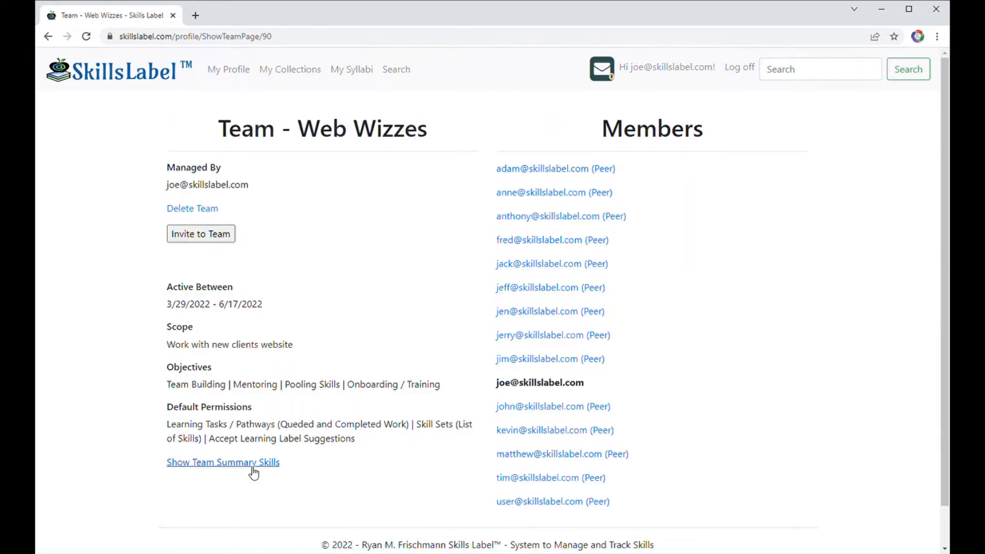
Show the Web Wizzes team summary and look through its aggregate skill cards.
left_click(224, 462)
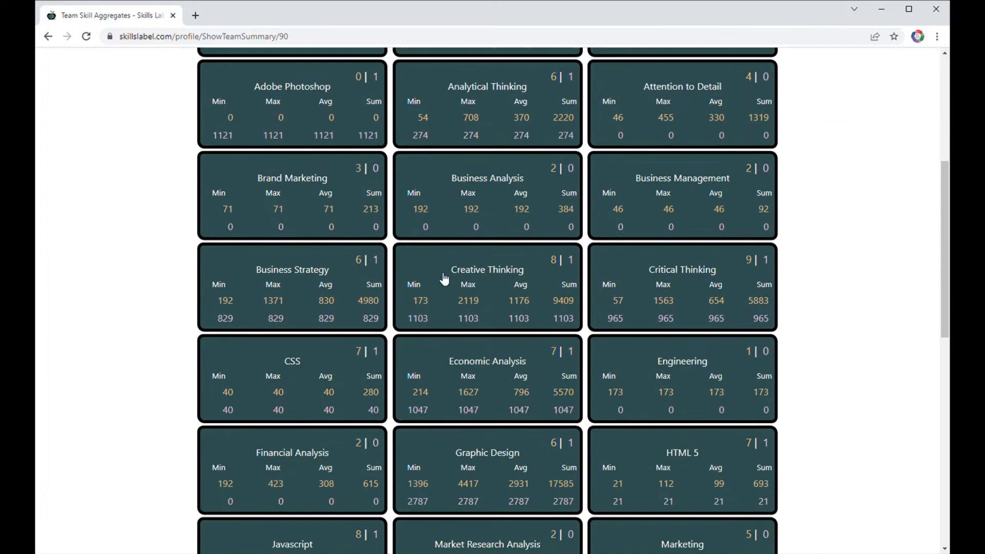
scroll("down", 3)
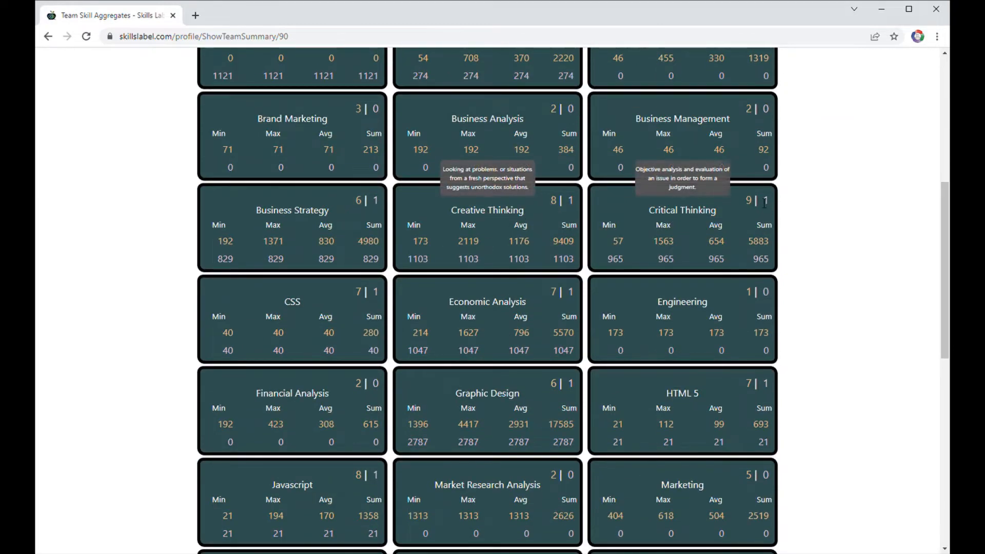
scroll("up", 3)
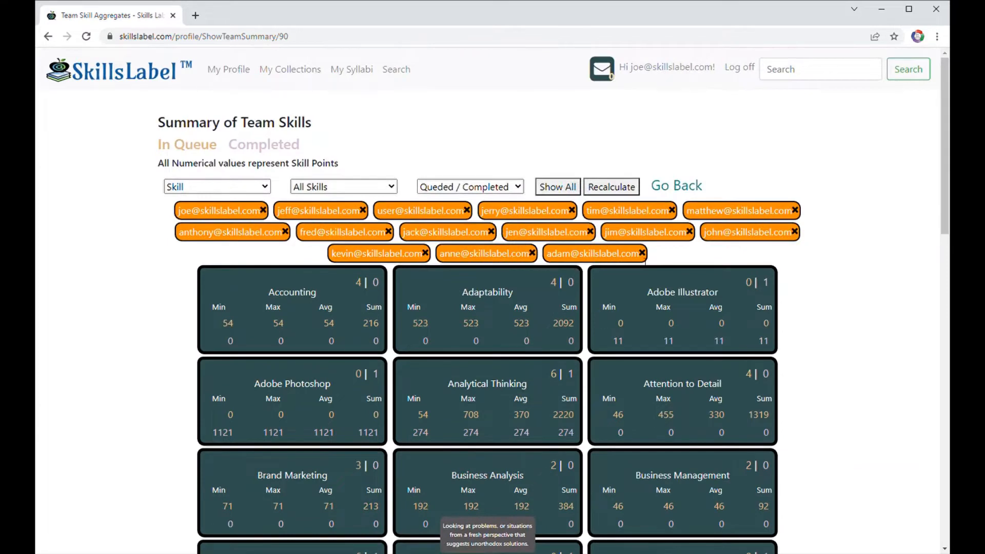
Drop members to five, filter Thinking then Transferable skills, then Show All members and skills.
left_click(612, 187)
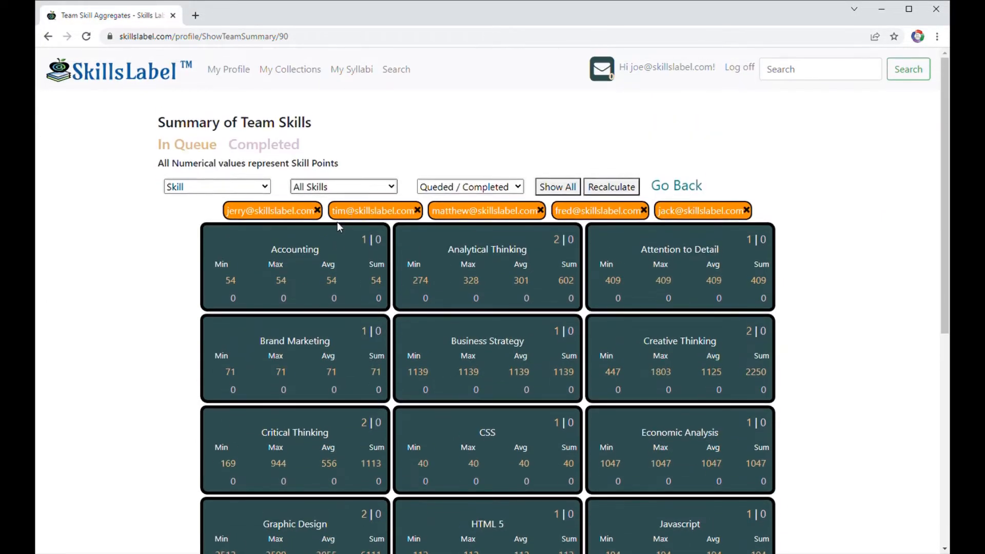
left_click(342, 185)
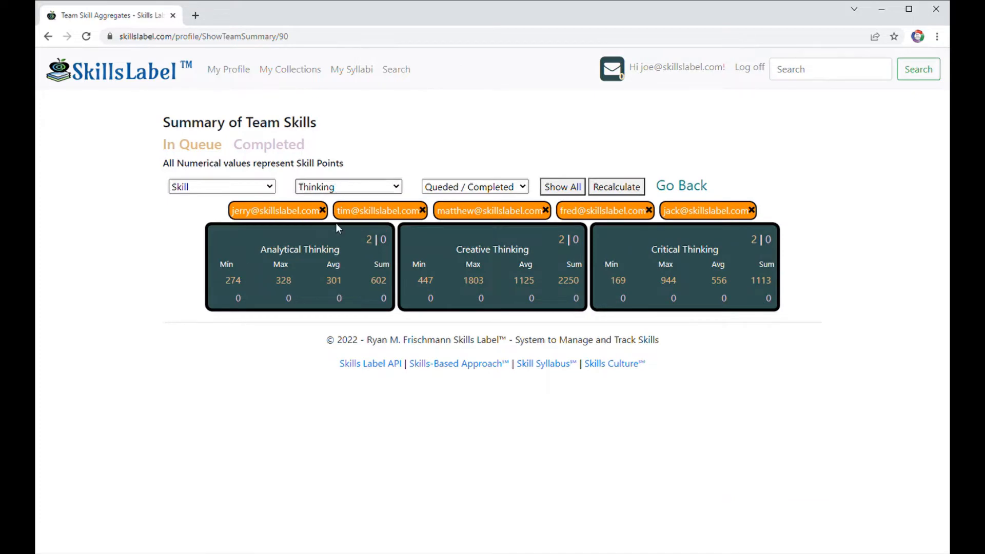
left_click(347, 186)
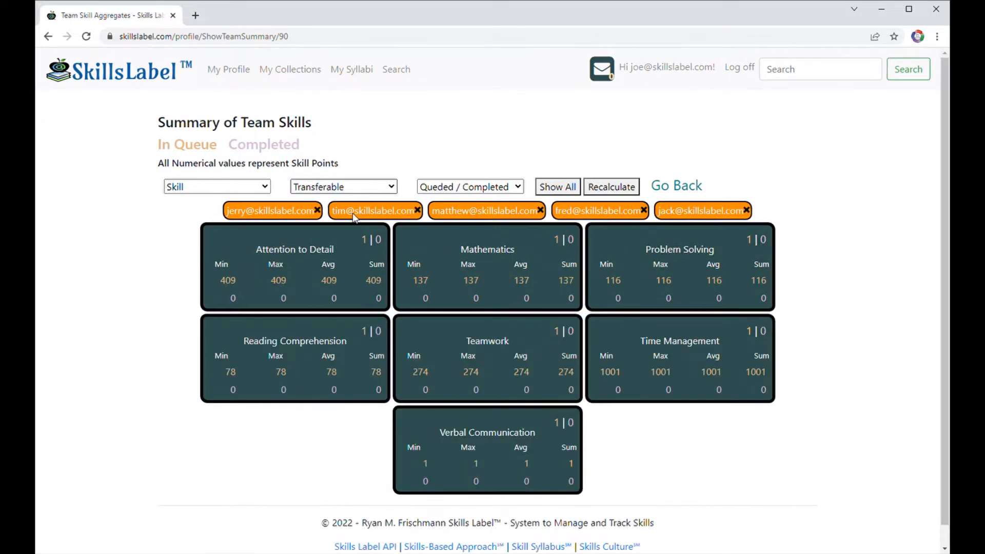
left_click(557, 186)
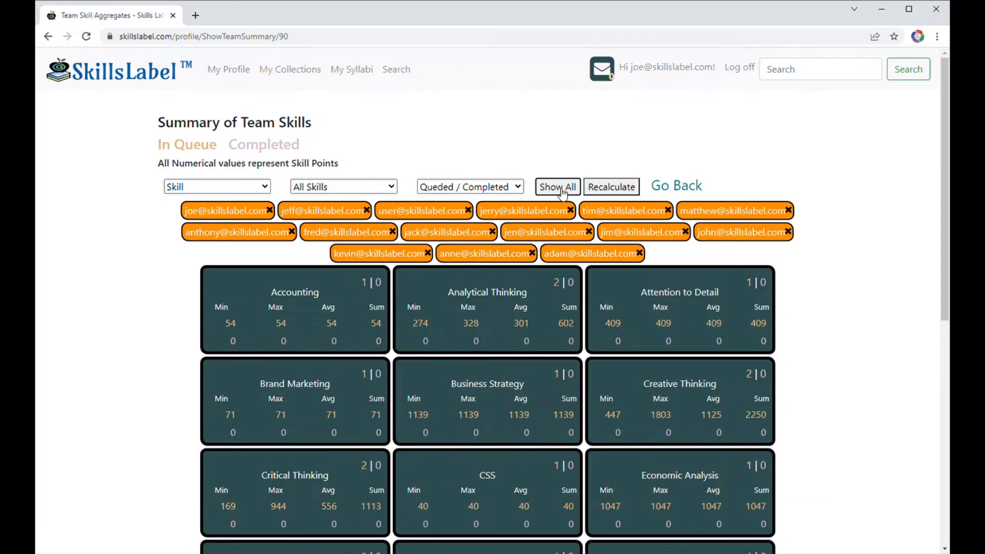
Recalculate the cards for the full team, then log off to the home page.
left_click(557, 187)
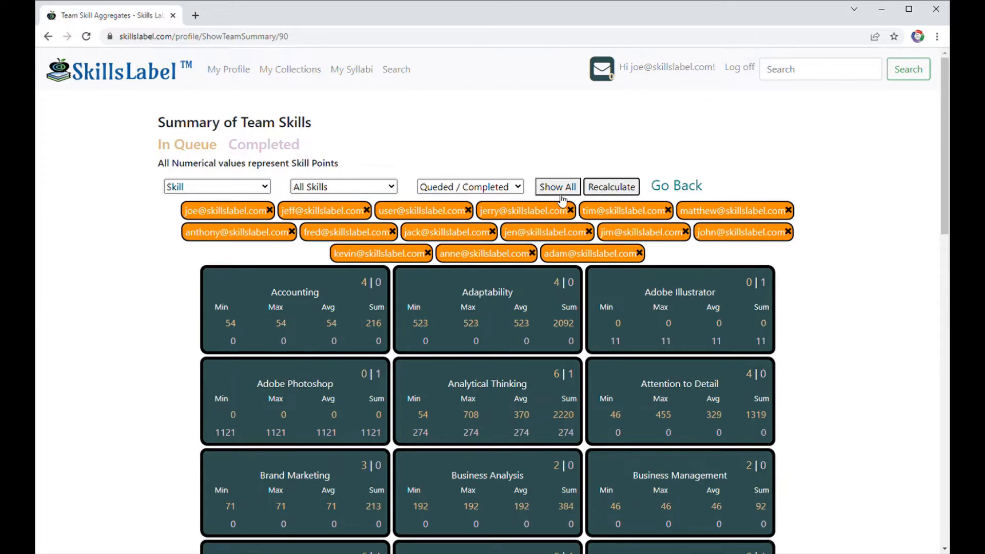
left_click(218, 187)
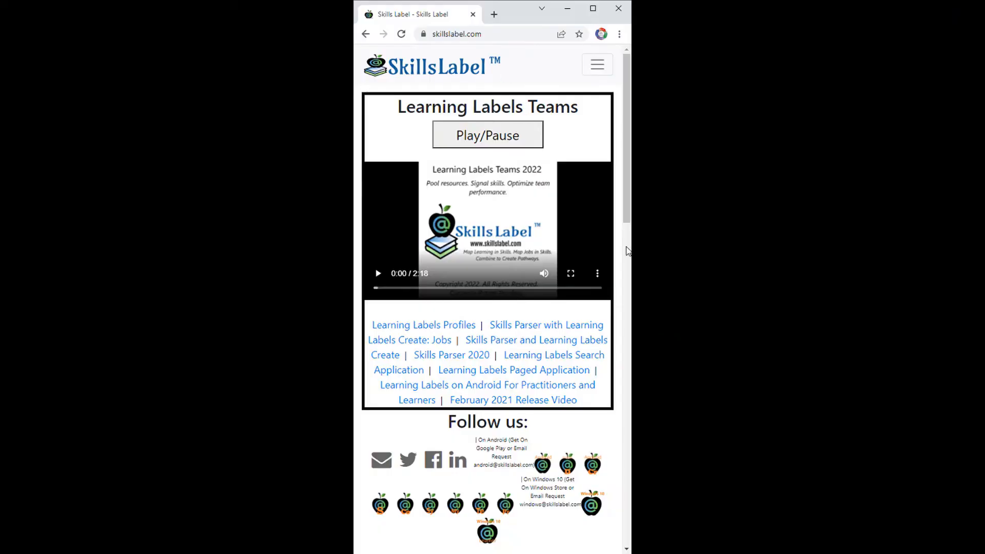
Log in as Joe through the hamburger menu's Log in page.
left_click(597, 64)
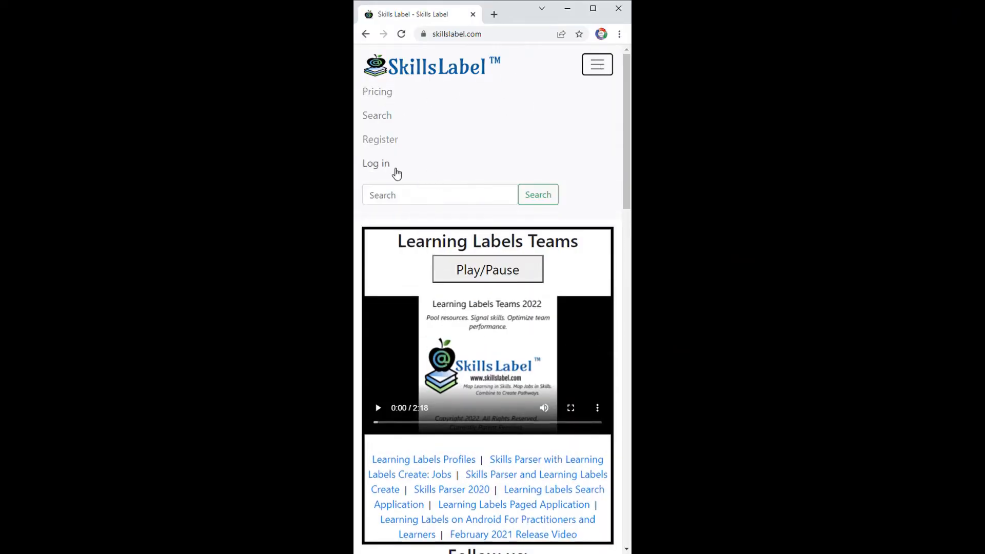
left_click(376, 163)
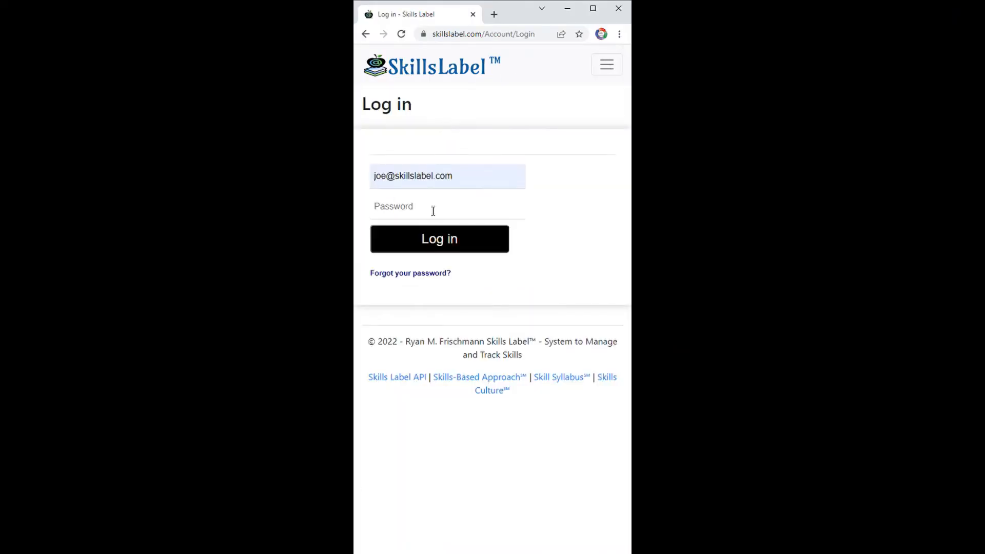
left_click(439, 239)
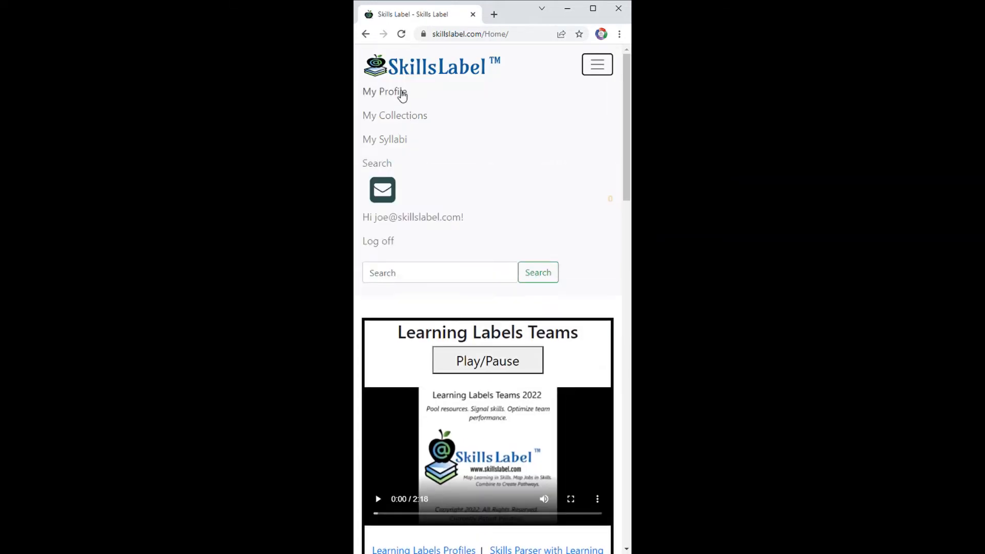
Reach the Web Wizzes team summary via My Profile and its Teams list.
left_click(382, 91)
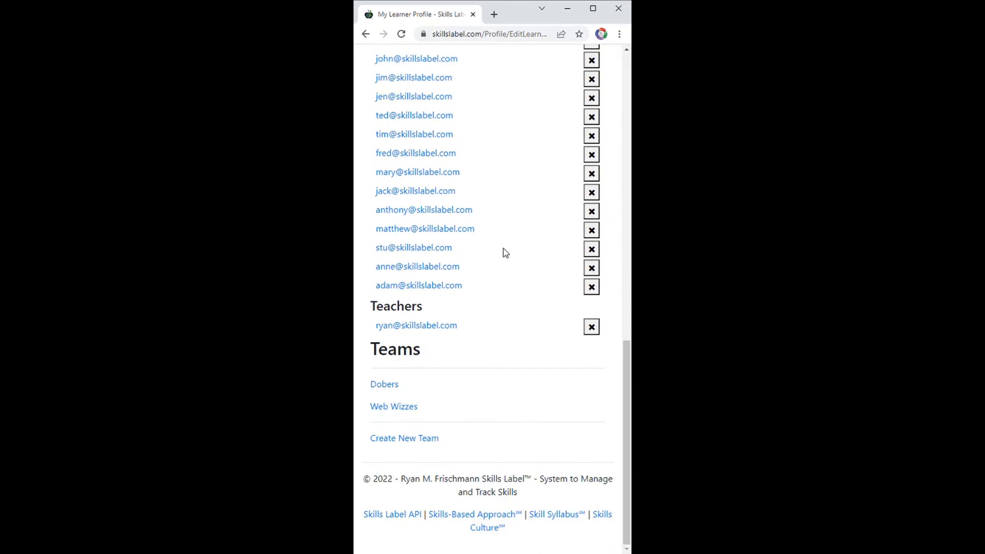
left_click(394, 406)
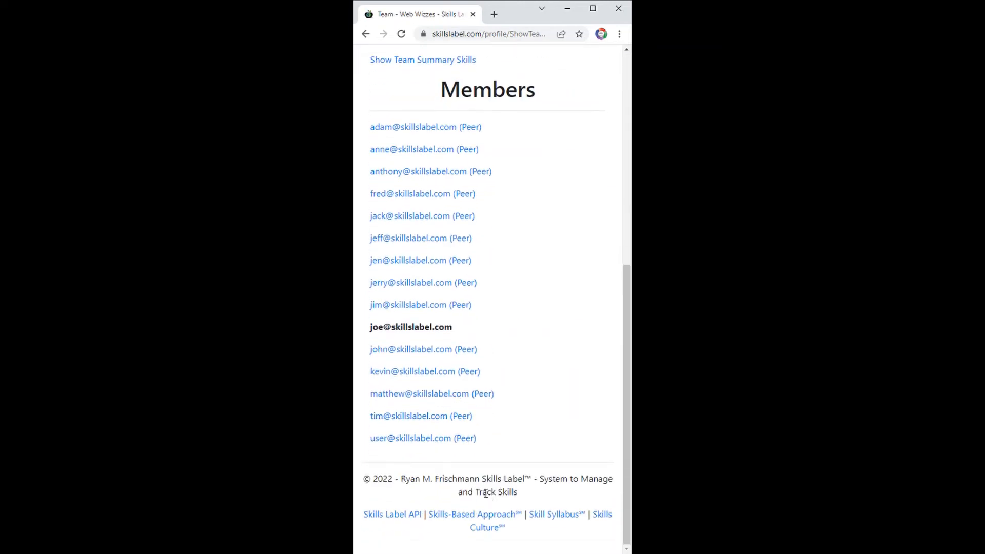
left_click(422, 60)
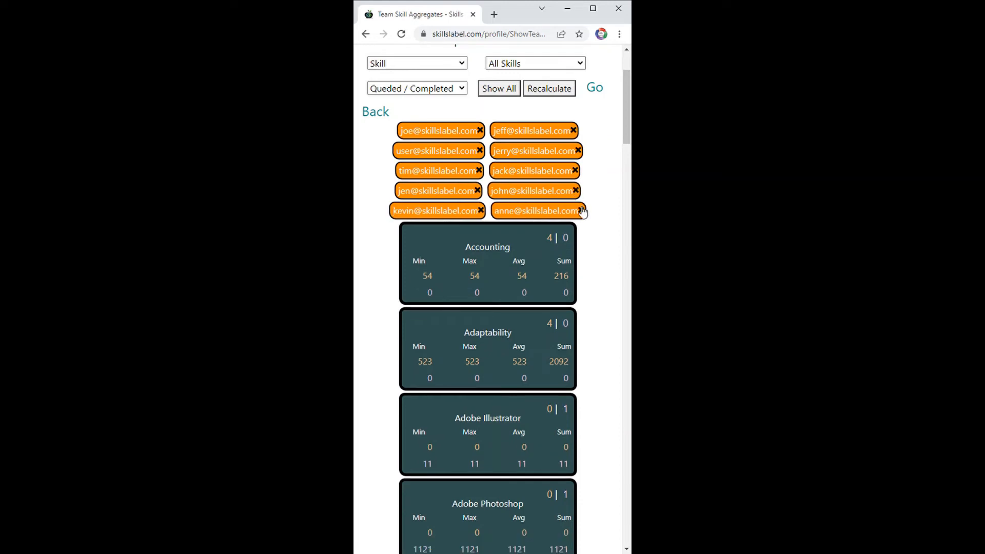
Drop members to three, sort by Skill Points, filter Technical skills and recalculate the cards.
left_click(578, 212)
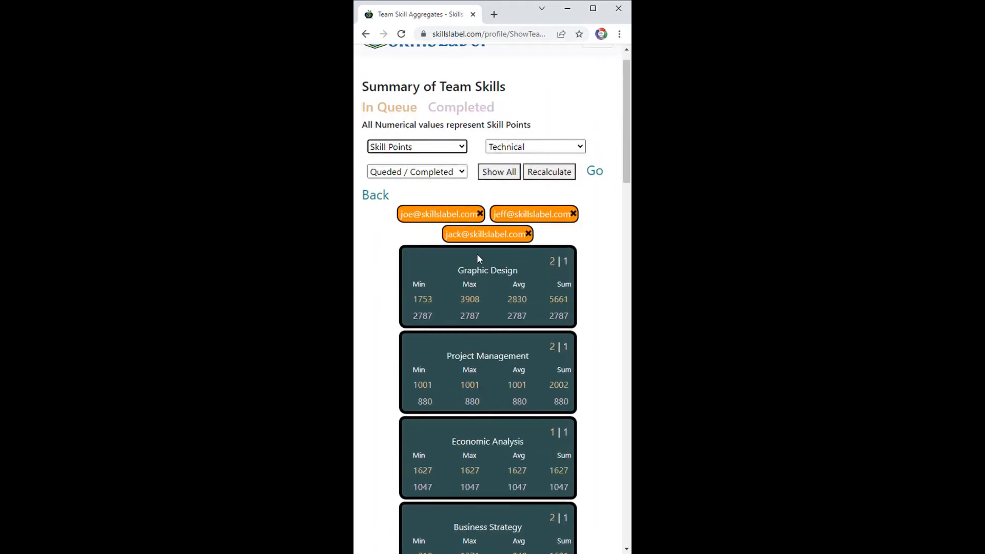
scroll("down", 3)
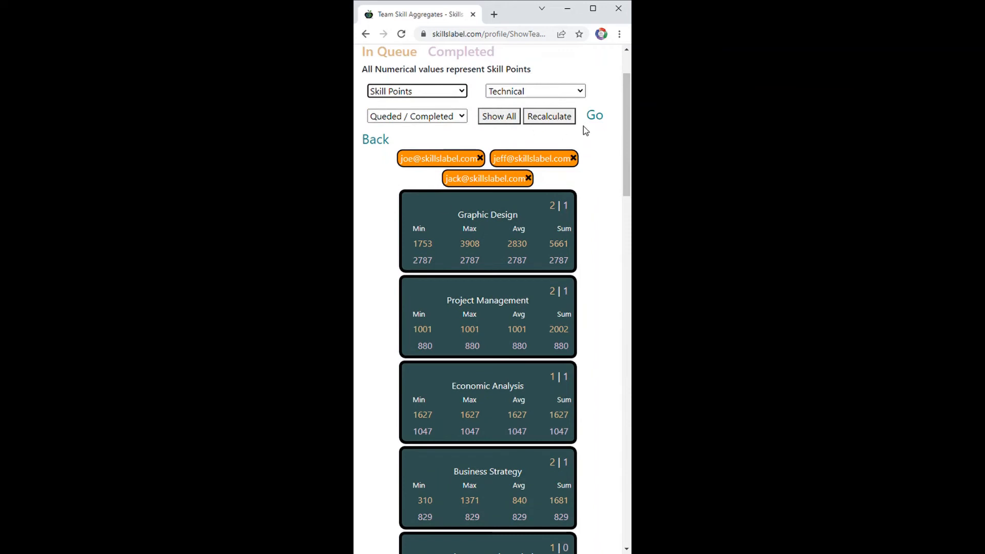